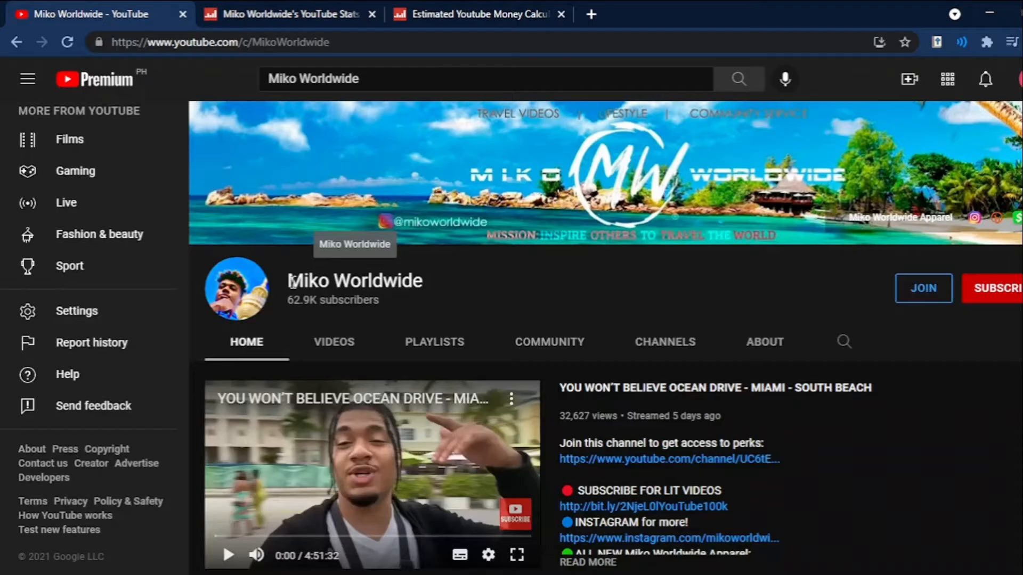
mouse_move(550, 311)
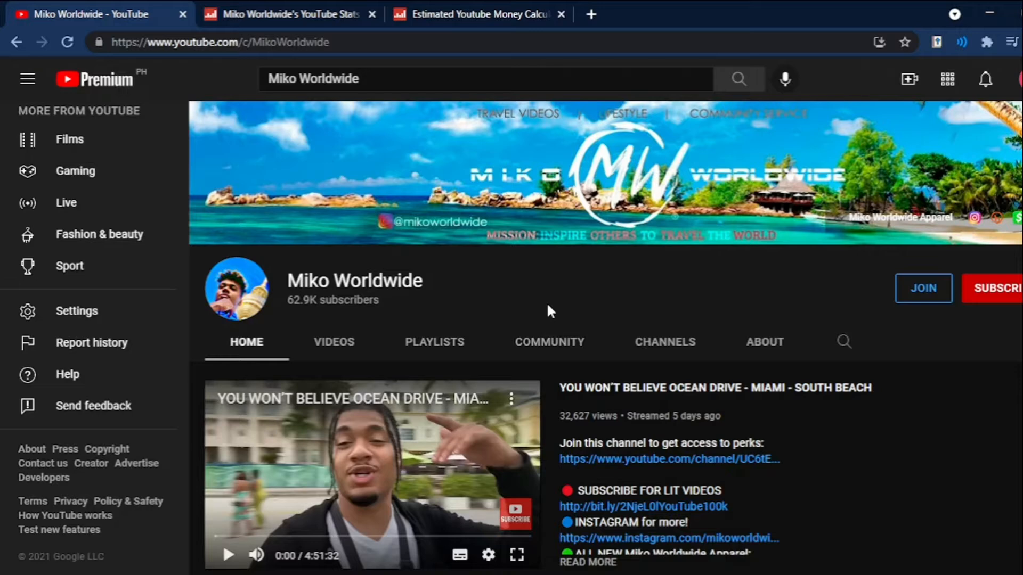
Show Miko Worldwide's estimated earnings: $257–$4.1K monthly and $3.1K–$49.4K yearly.
click(284, 13)
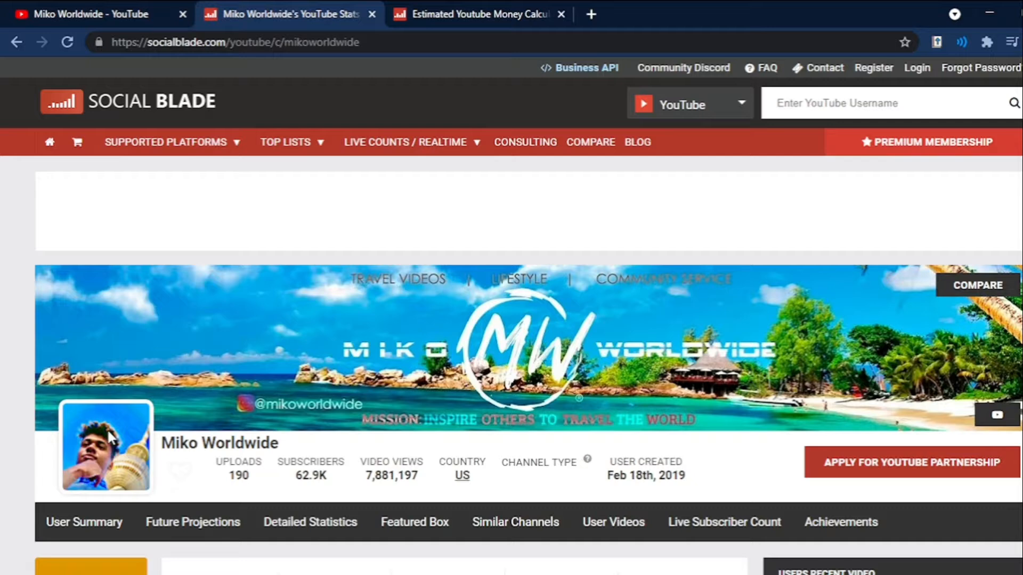
scroll(down, 3)
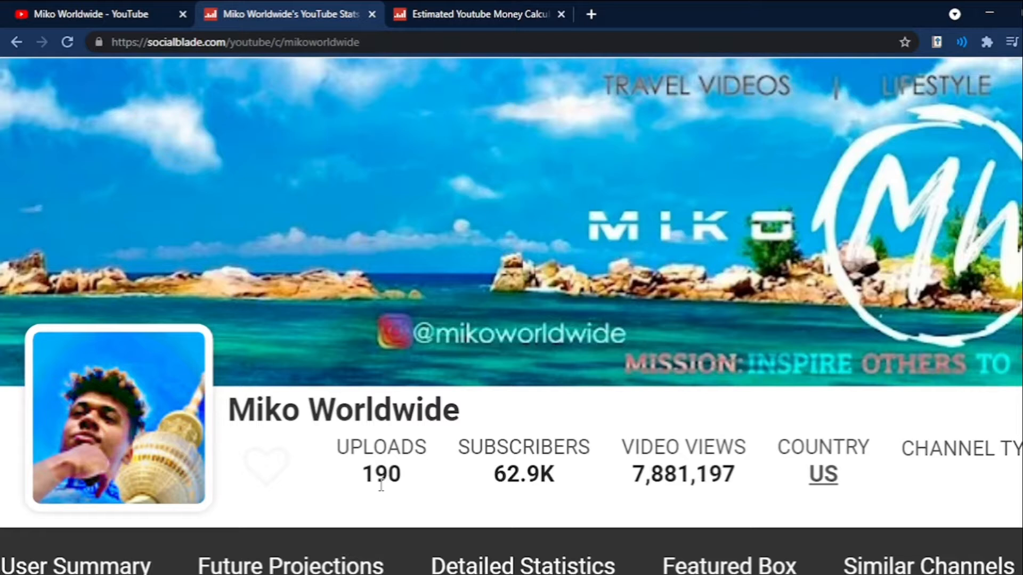
mouse_move(598, 493)
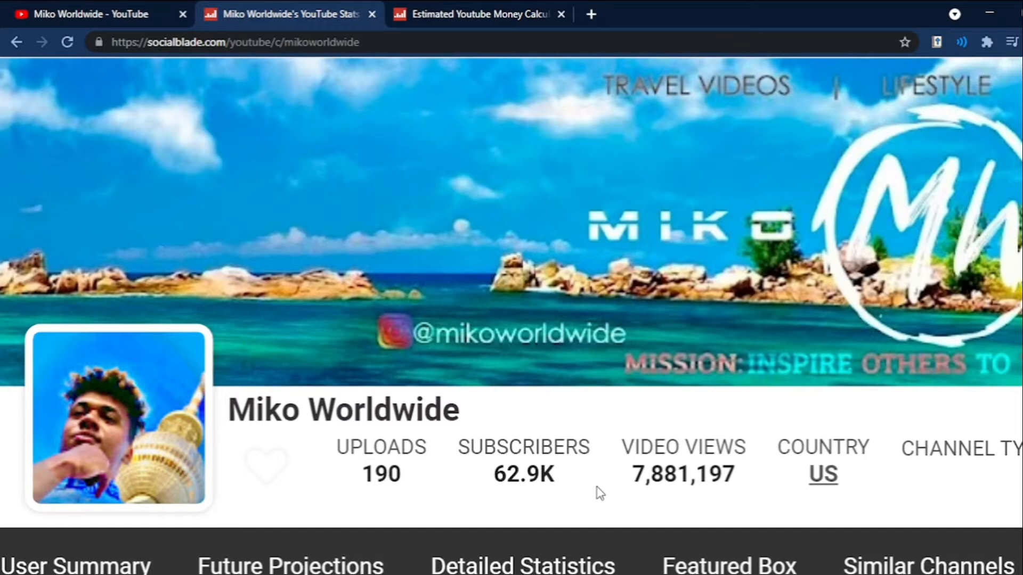
scroll(down, 3)
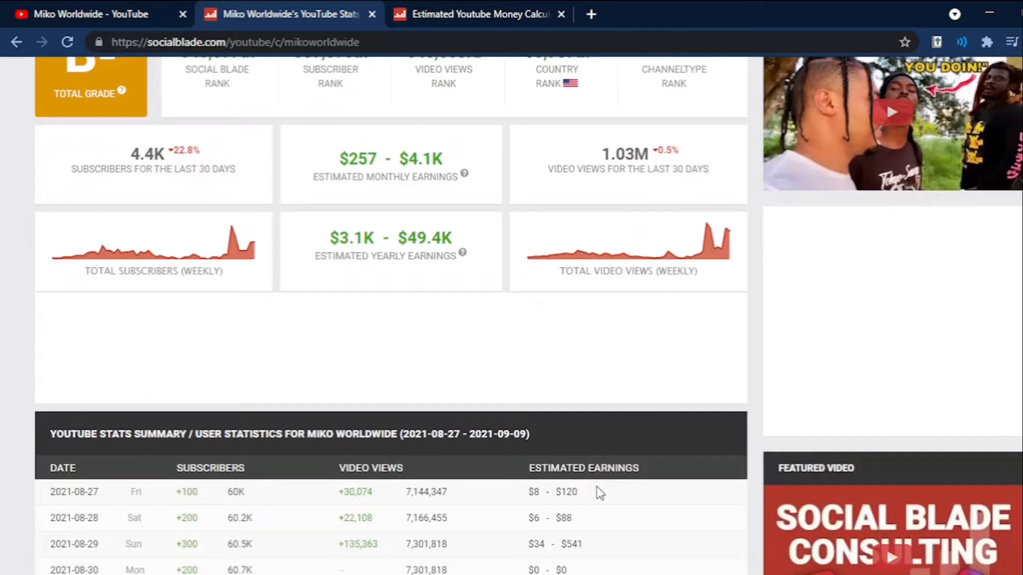
Reach the Daily Averages row showing +34,318 video views per day.
scroll(down, 3)
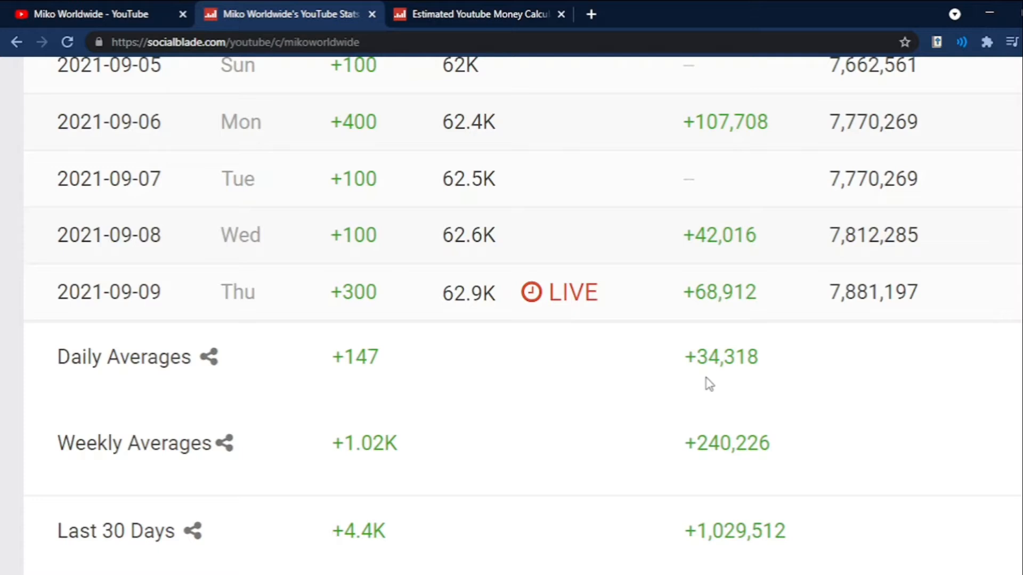
click(476, 14)
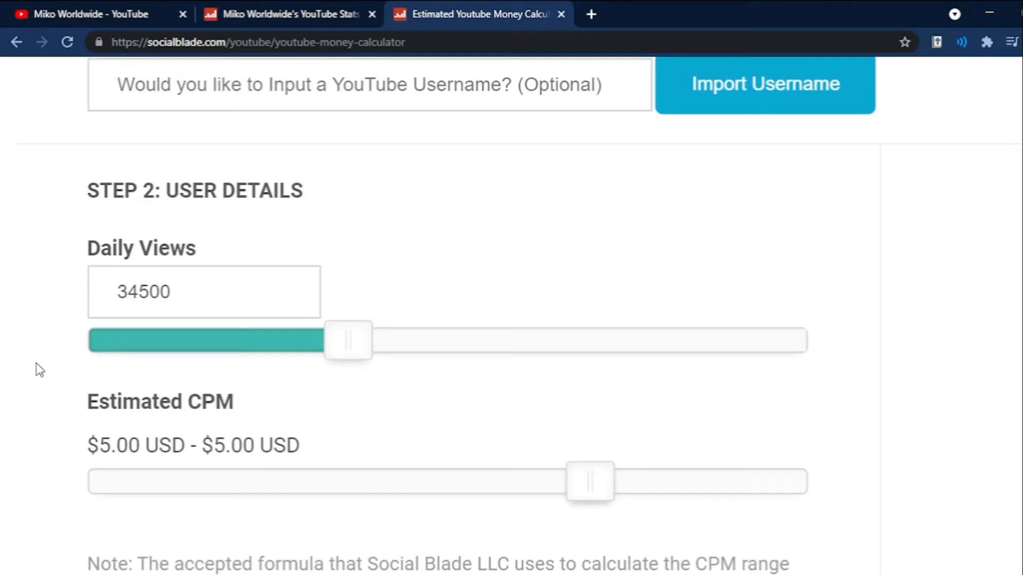
mouse_move(347, 438)
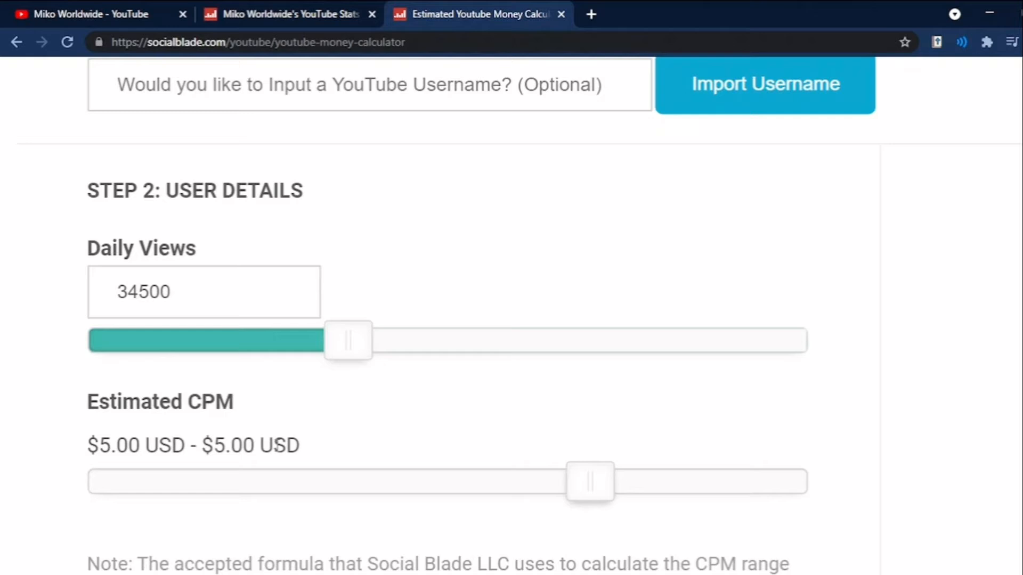
mouse_move(562, 434)
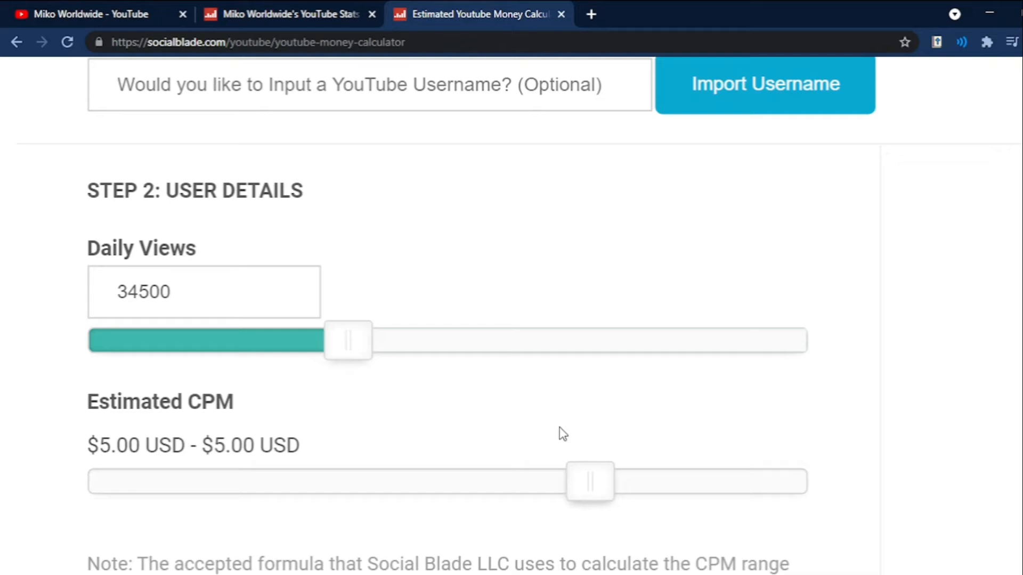
View the calculator's estimates: $172.50 daily, $5,175.00 monthly, $62,100.00 yearly.
scroll(down, 3)
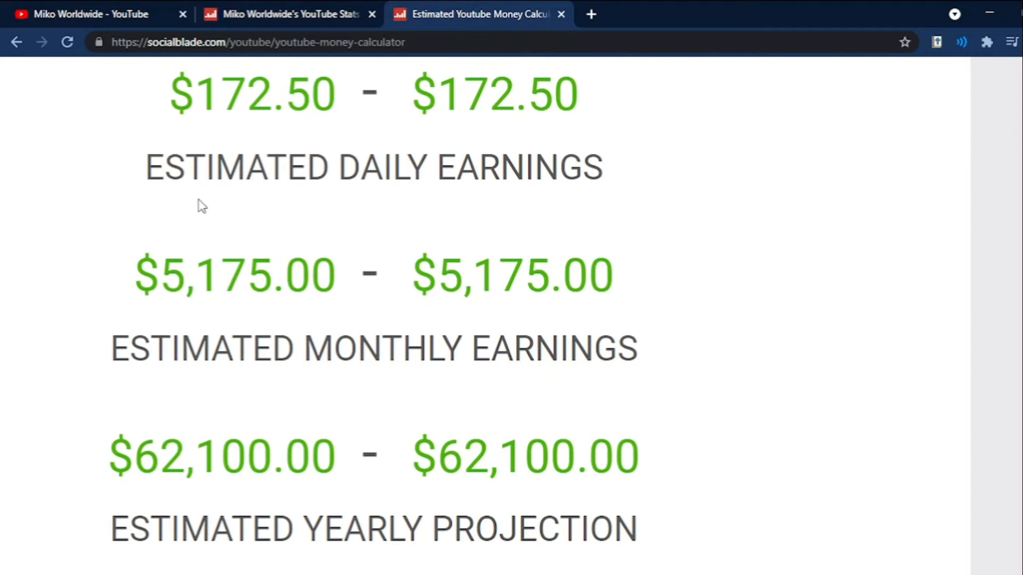
mouse_move(145, 403)
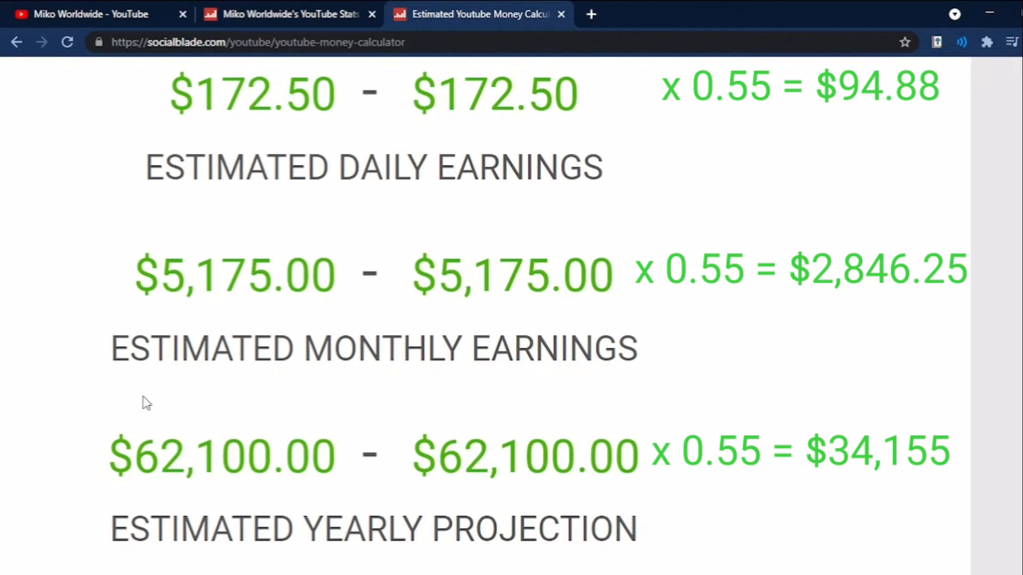
Browse Miko Worldwide's YouTube uploads from recent hours back to about a month ago.
click(85, 14)
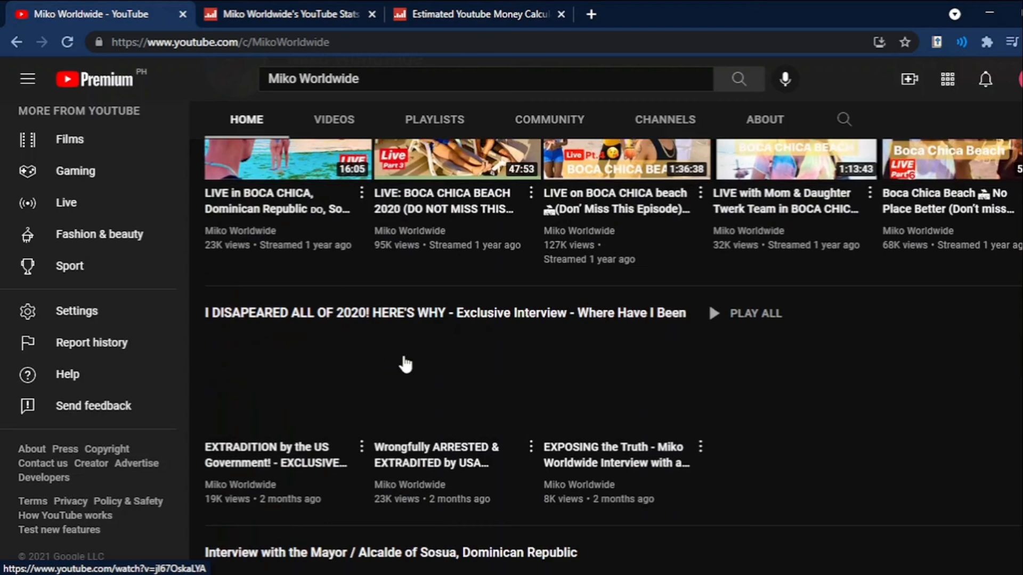
click(333, 119)
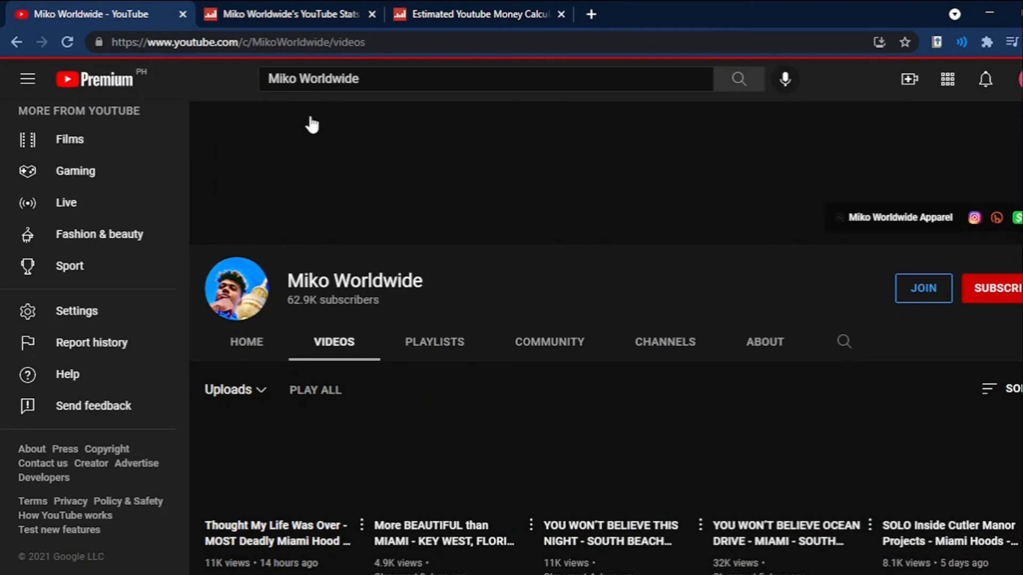
scroll(down, 3)
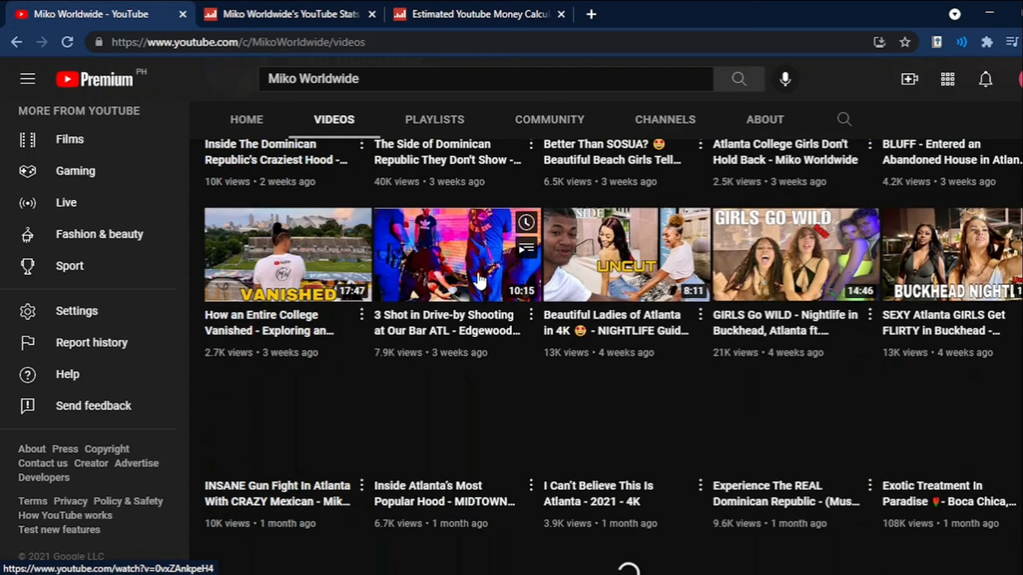